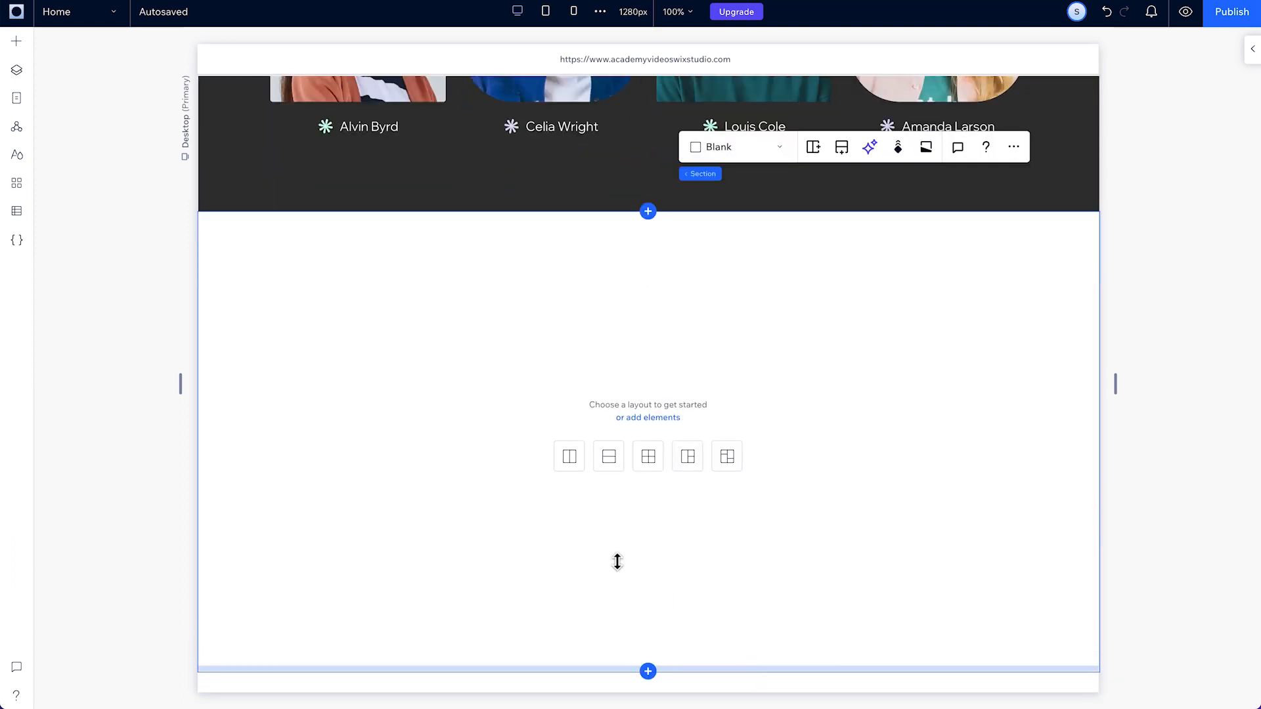
Step: Place the gradient 'StartEdgey empowers climate activists' headline from the Challenge essentials asset library
{"action": "left_click", "coordinate": [16, 41]}
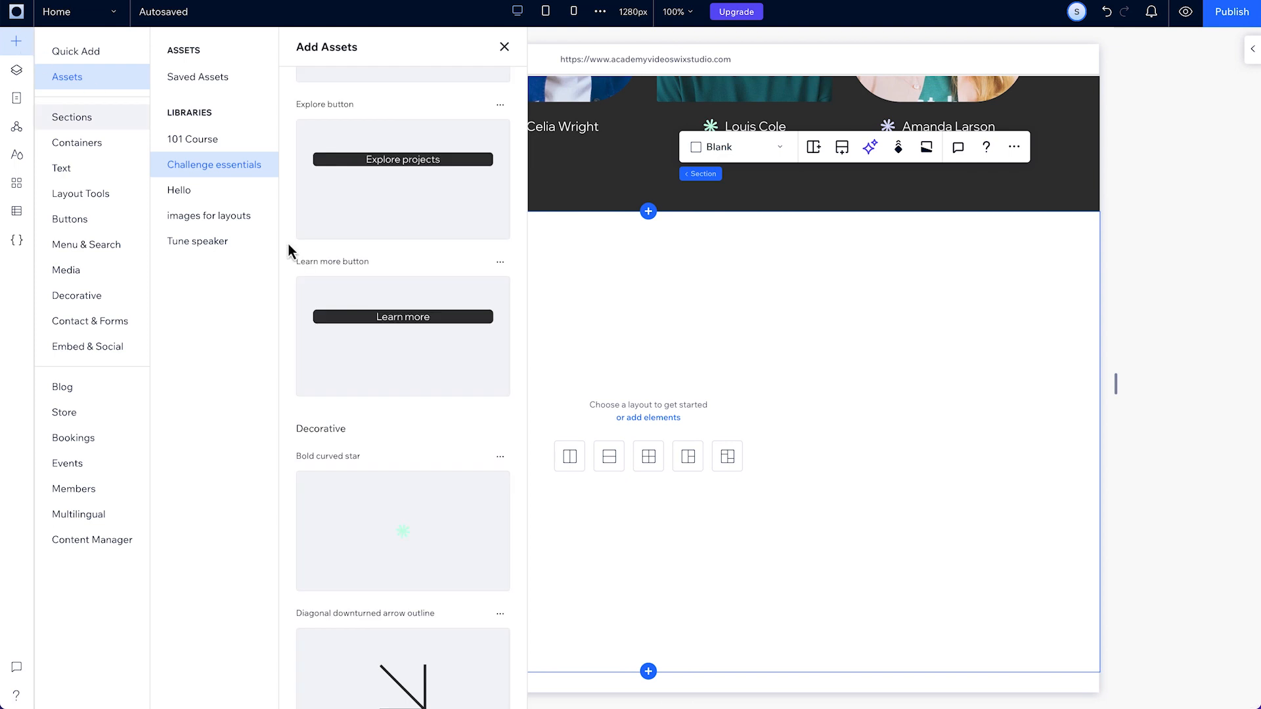
{"action": "left_click", "coordinate": [504, 48]}
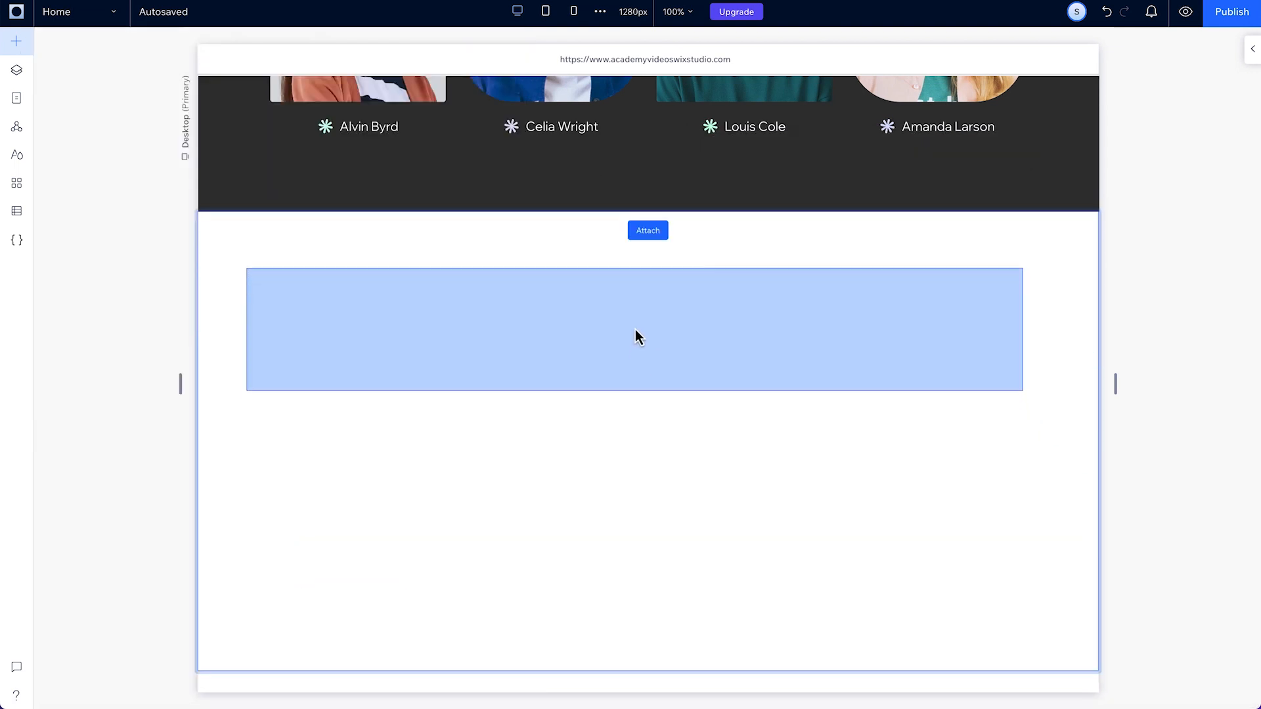
{"action": "left_click", "coordinate": [648, 230]}
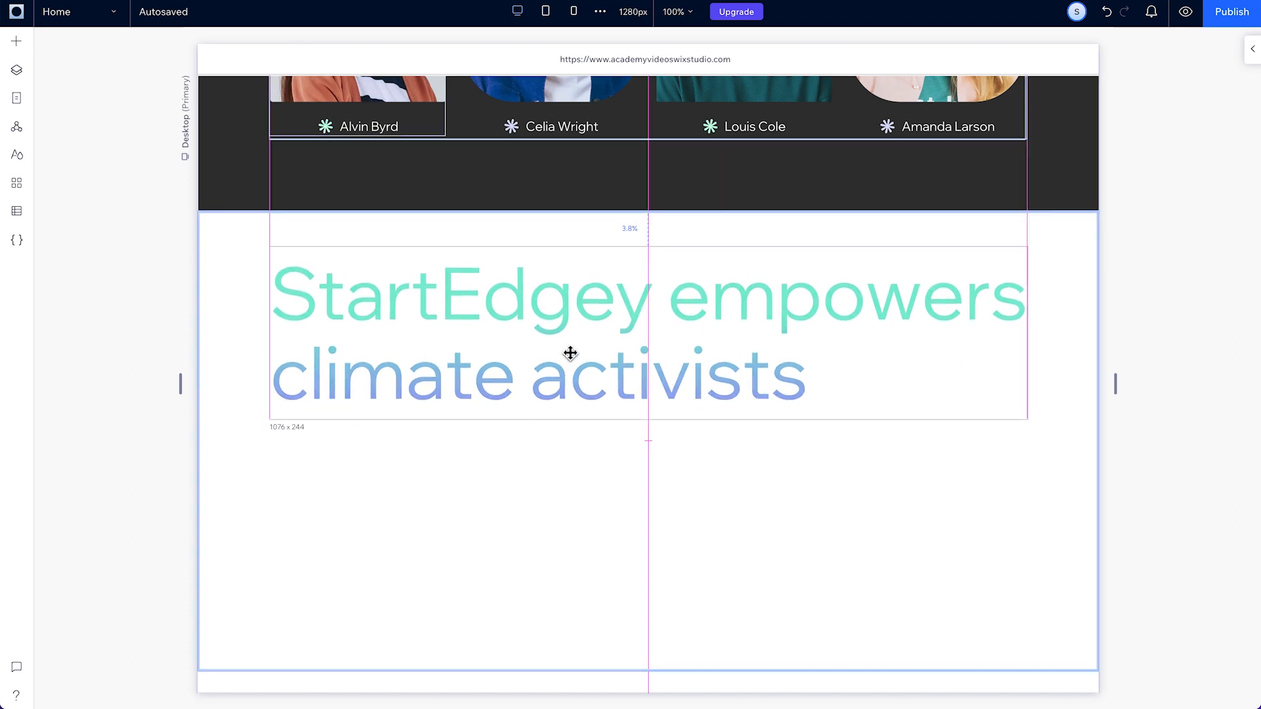
Step: Drop the drone image from the asset library beneath the gradient headline
{"action": "left_click", "coordinate": [16, 41]}
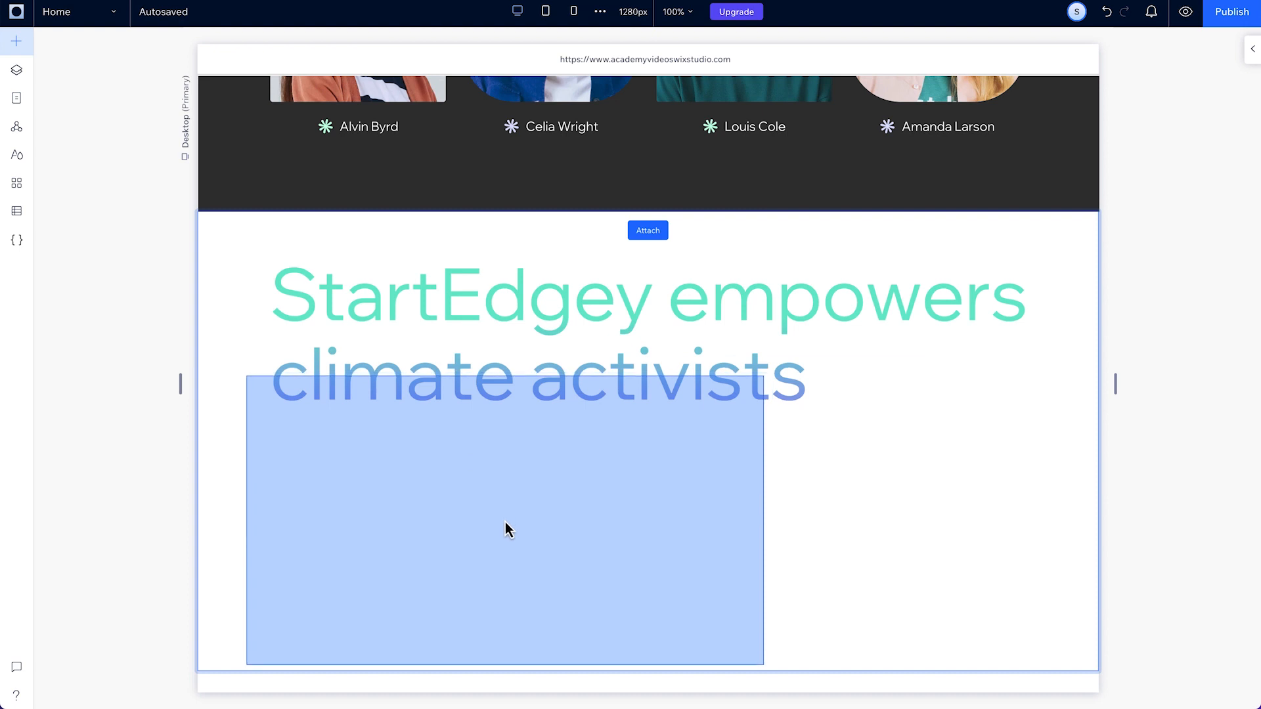
{"action": "left_click", "coordinate": [505, 527]}
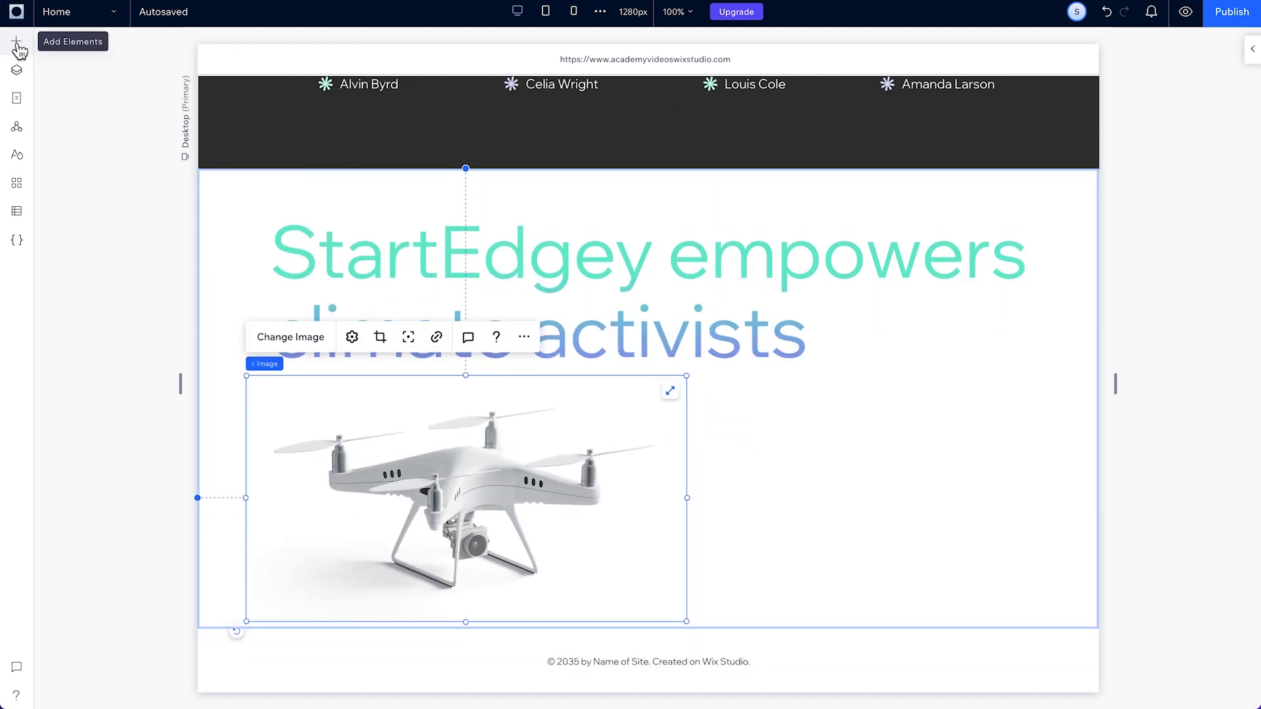
Step: Add the sustainability paragraph and 'Explore projects' button beside the drone image, then switch to tablet breakpoint
{"action": "left_click", "coordinate": [16, 42]}
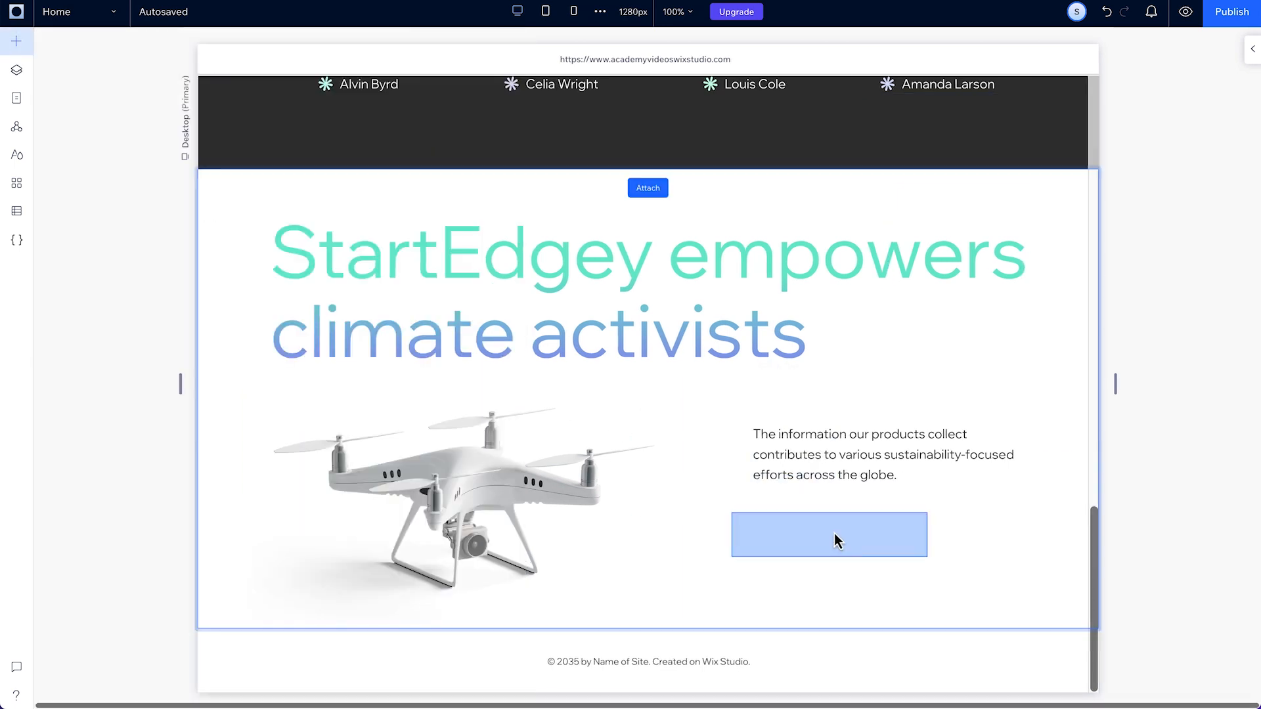
{"action": "left_click", "coordinate": [828, 534]}
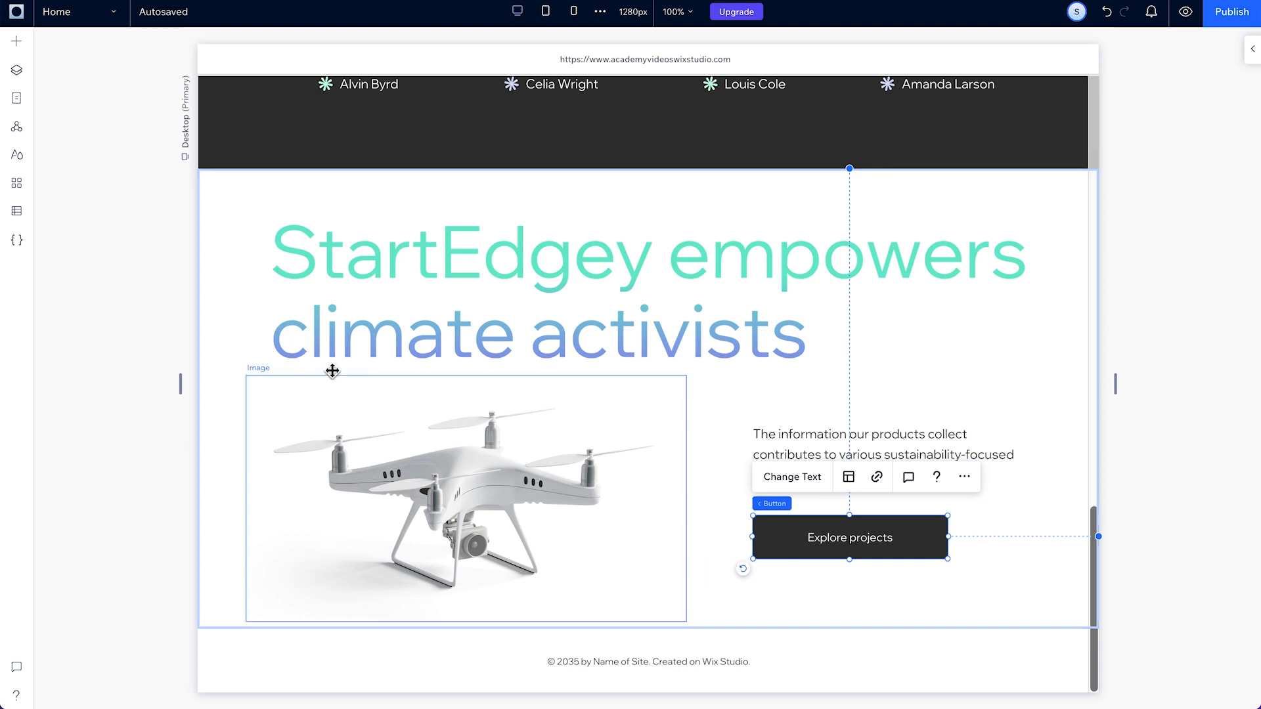
{"action": "left_click", "coordinate": [546, 12]}
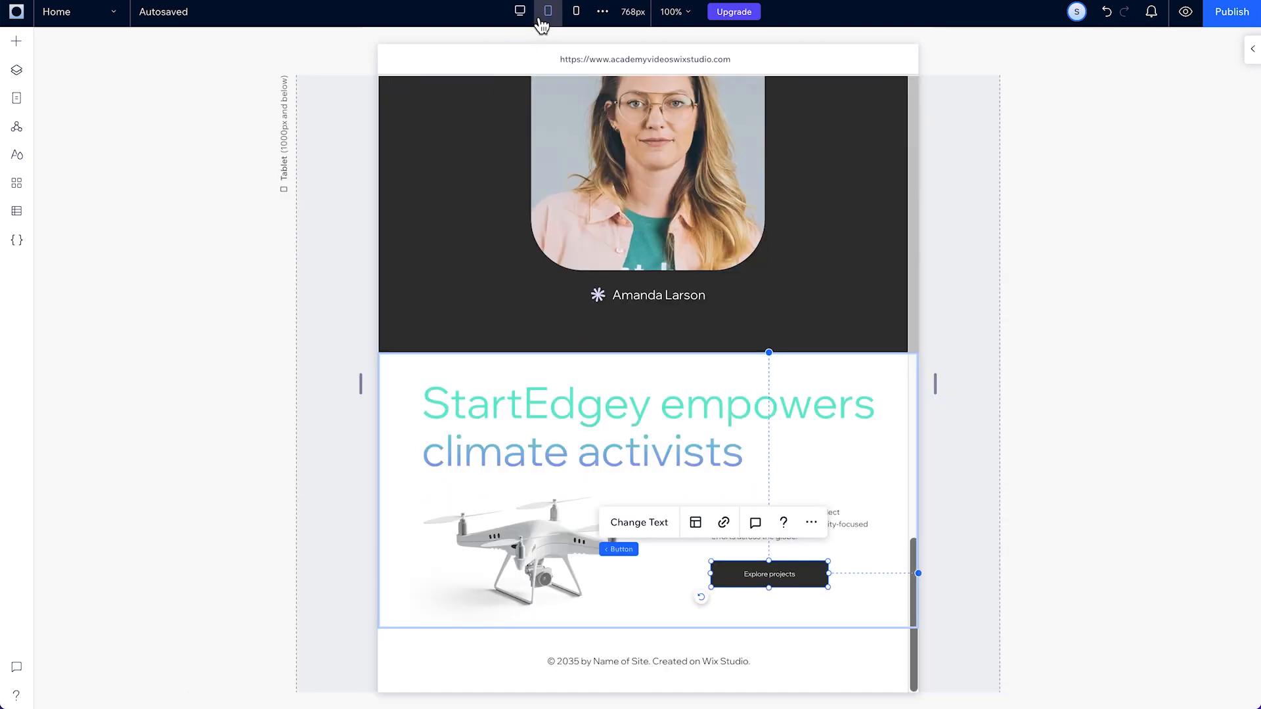
Step: Switch to the mobile breakpoint and ask Responsive AI to tailor the new section
{"action": "left_click", "coordinate": [576, 12]}
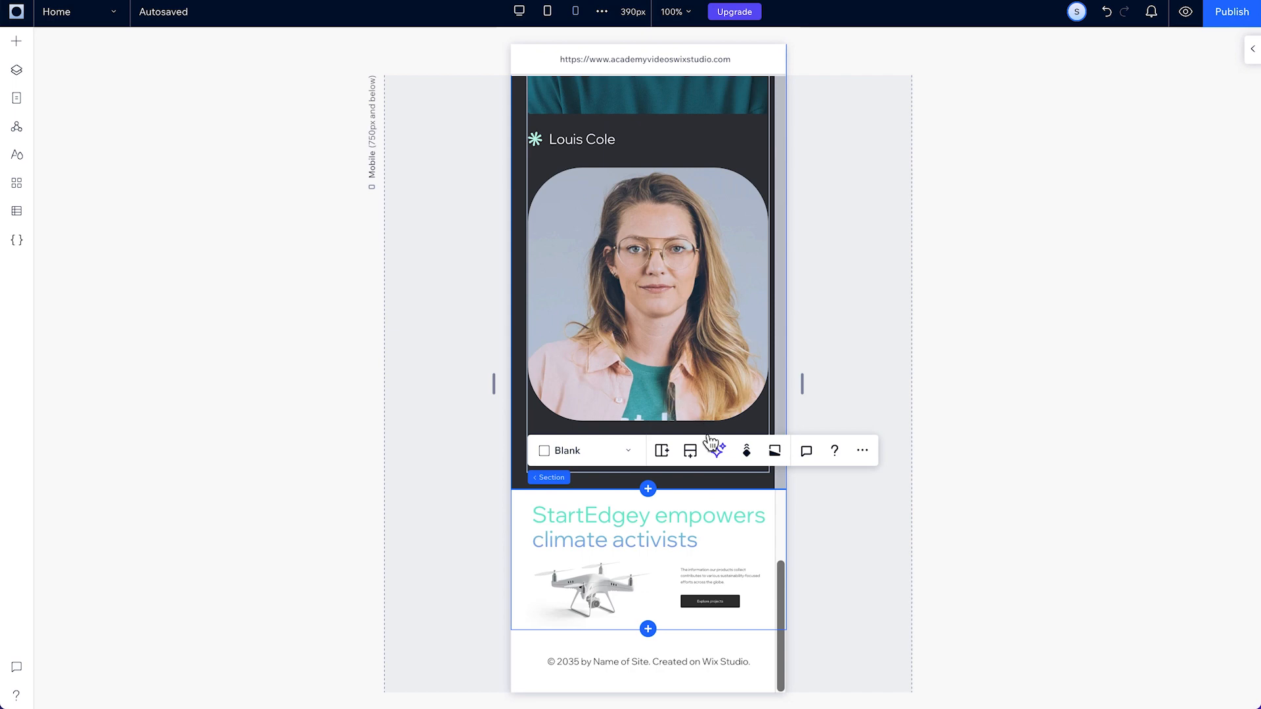
{"action": "left_click", "coordinate": [717, 450]}
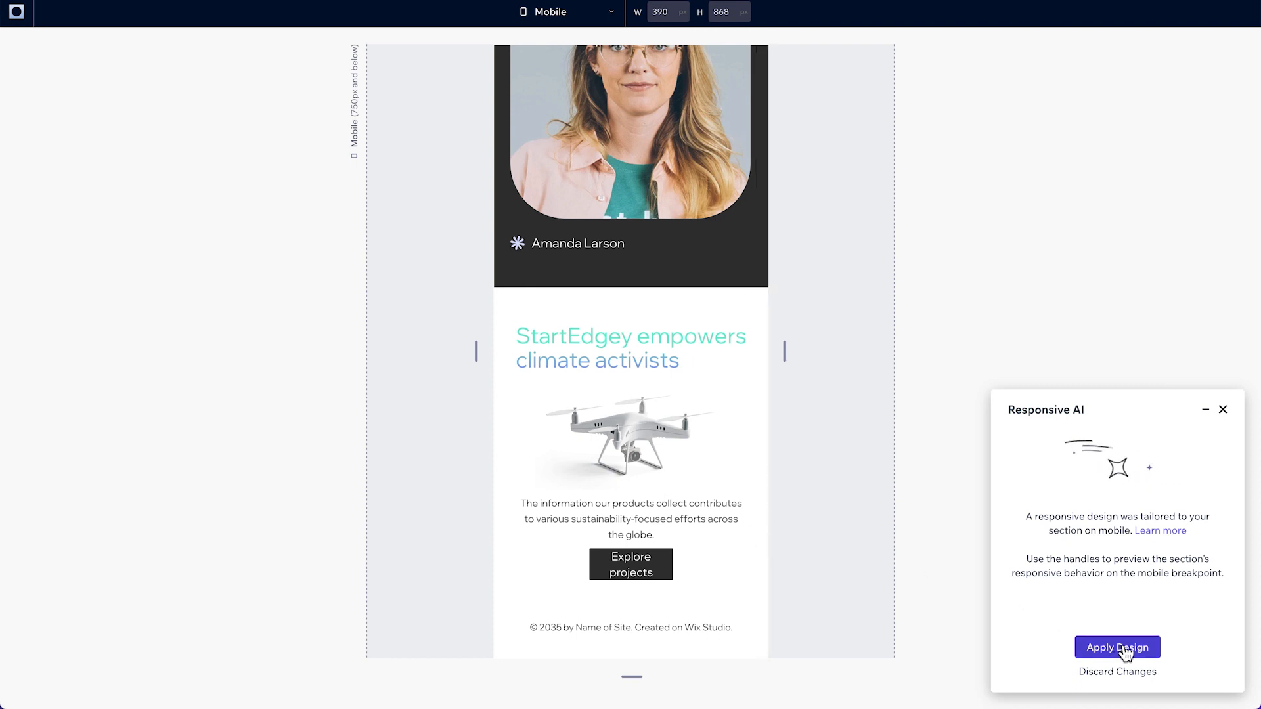
Step: Apply the AI-generated stacked mobile design to the section
{"action": "left_click", "coordinate": [1116, 648]}
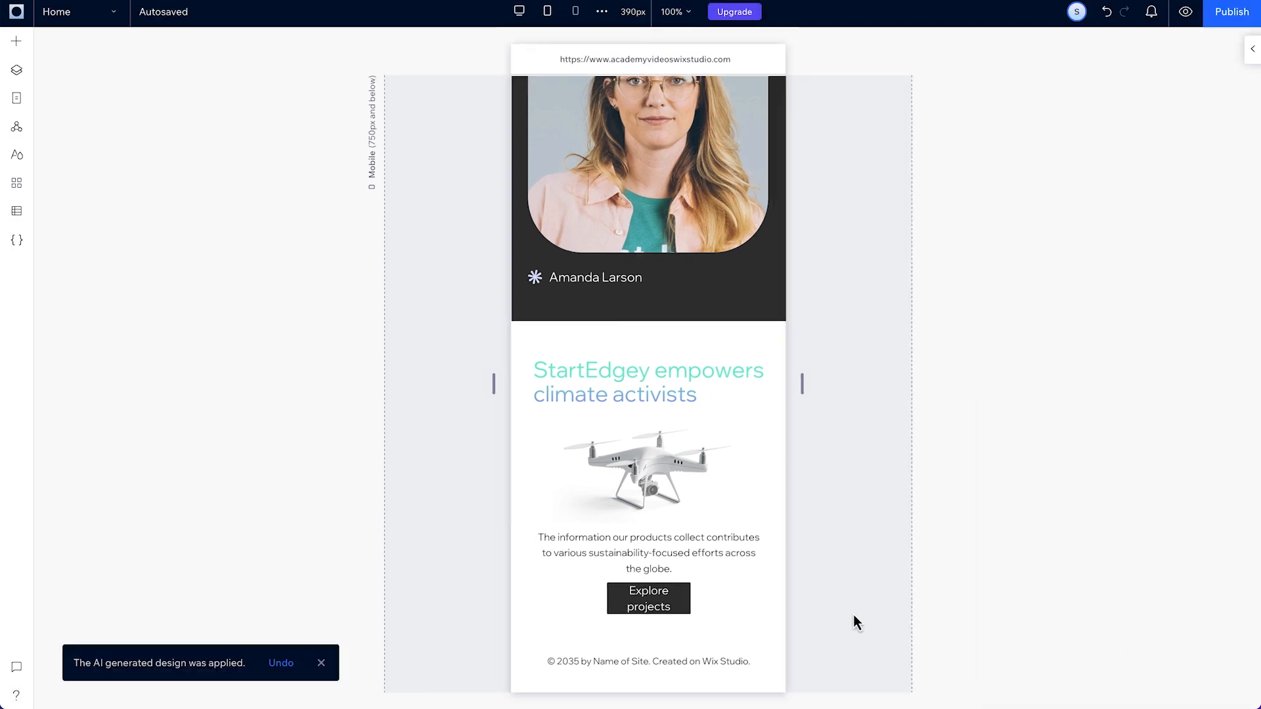
Step: On mobile, widen the 'Explore projects' button and resize the drone photo, then view at tablet width
{"action": "left_click", "coordinate": [648, 474]}
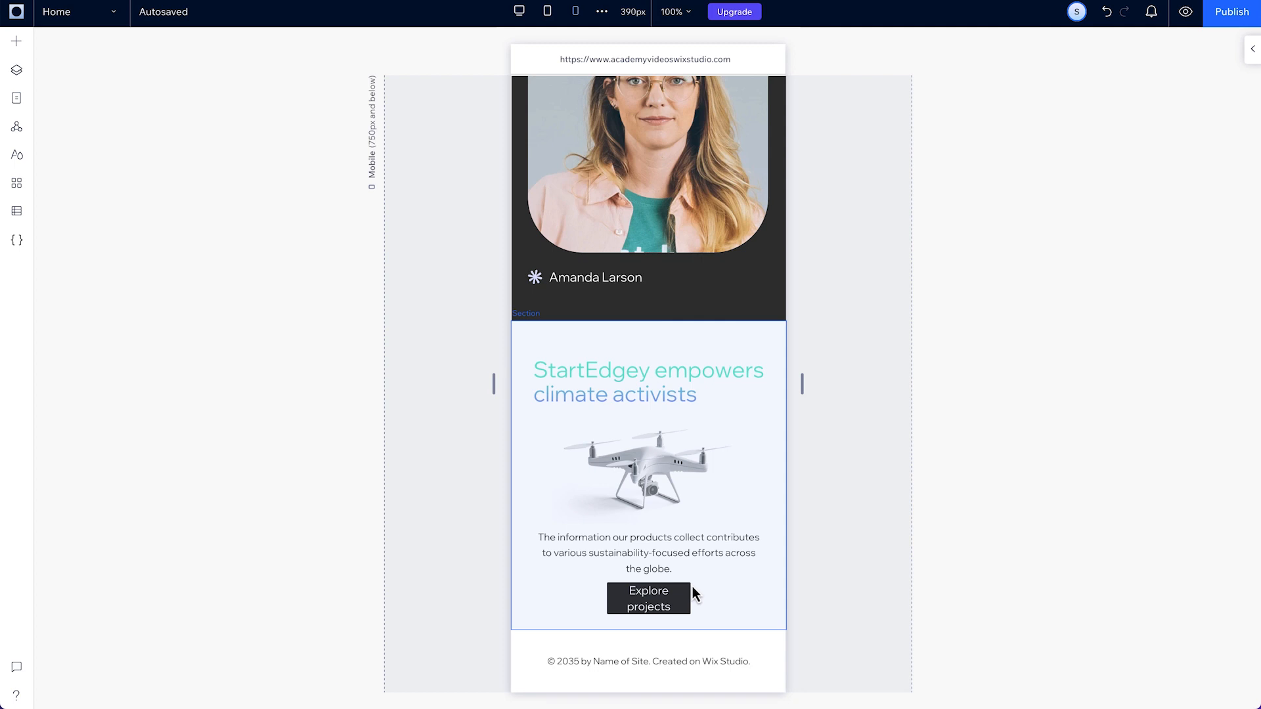
{"action": "left_click", "coordinate": [647, 478]}
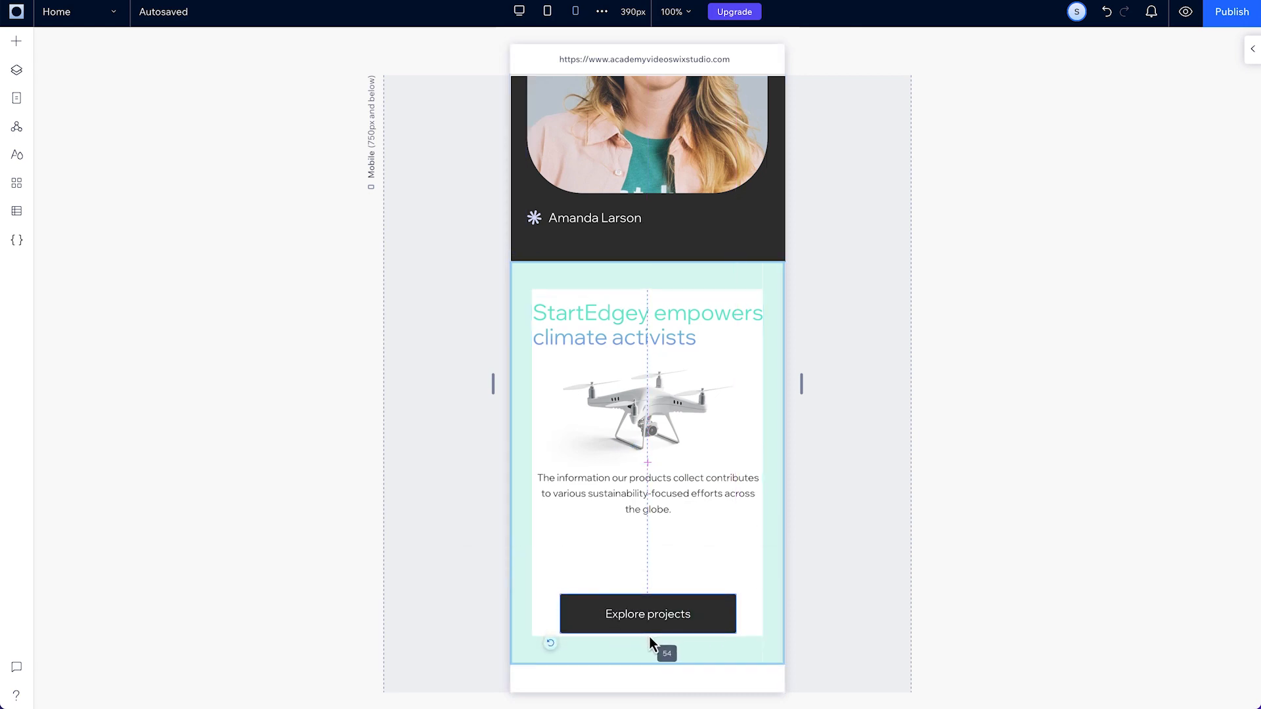
{"action": "left_click", "coordinate": [647, 492]}
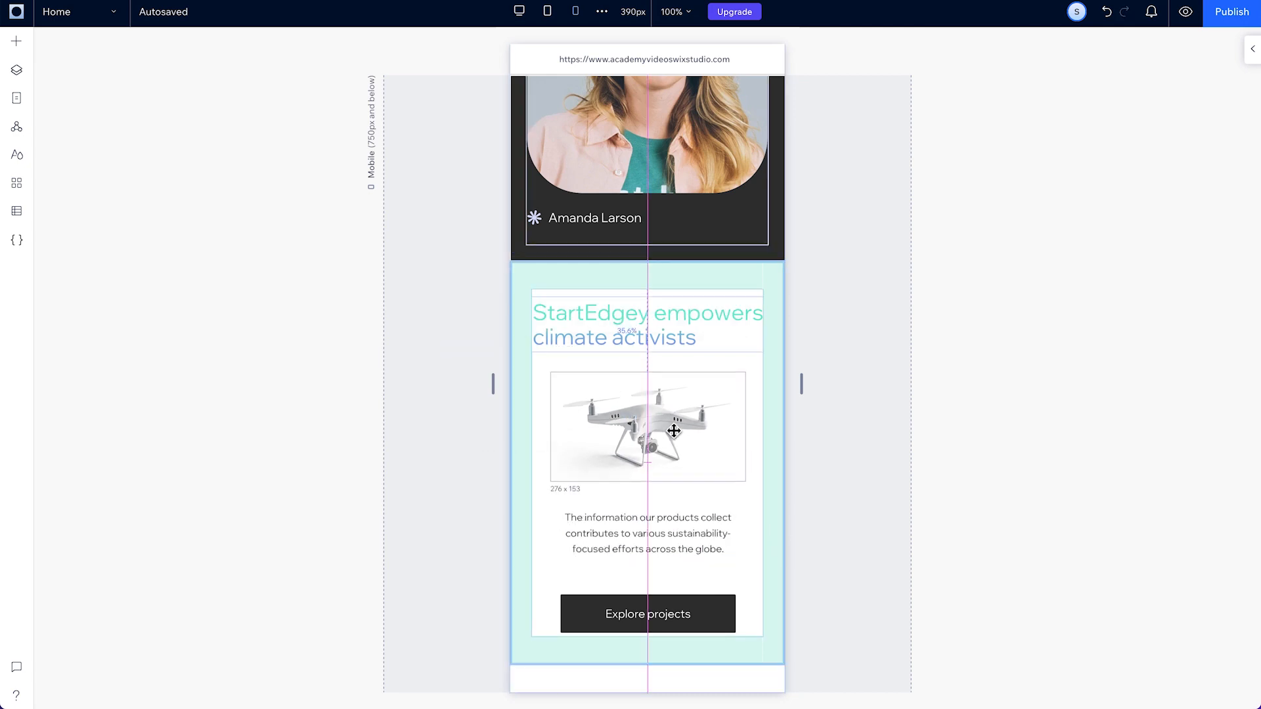
{"action": "left_click", "coordinate": [648, 425]}
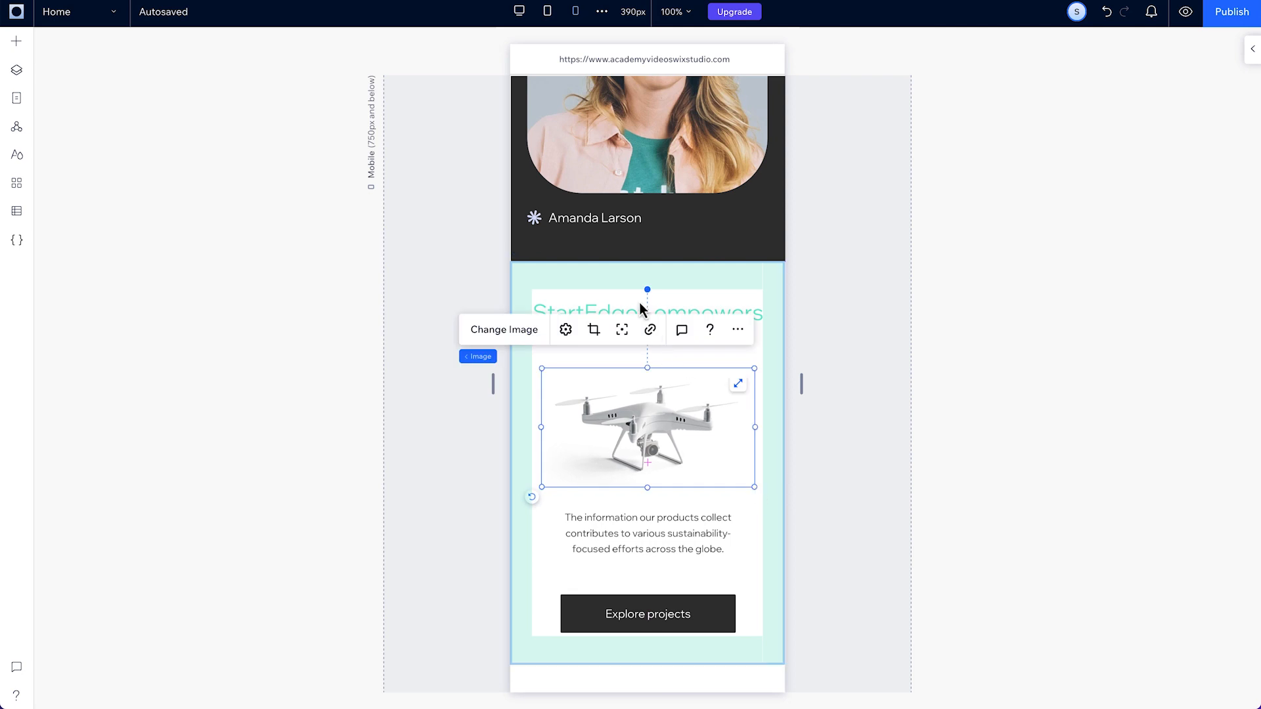
{"action": "left_click", "coordinate": [549, 12]}
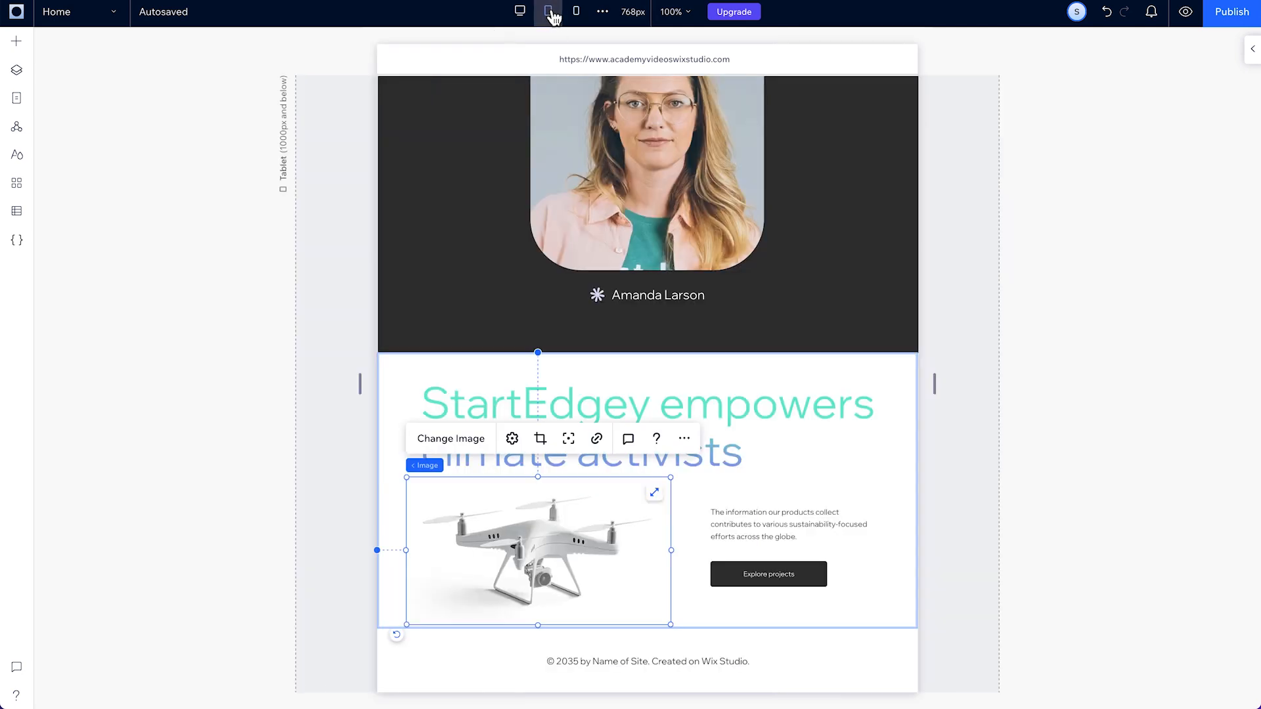